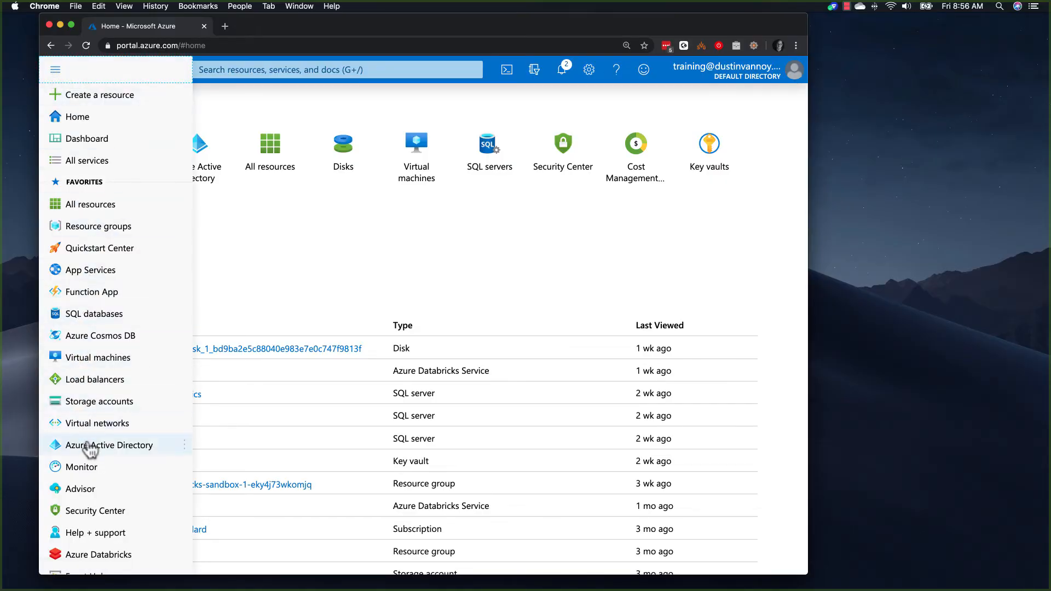
Go to Azure Active Directory and list its app registrations, showing demo-adls.
click(109, 445)
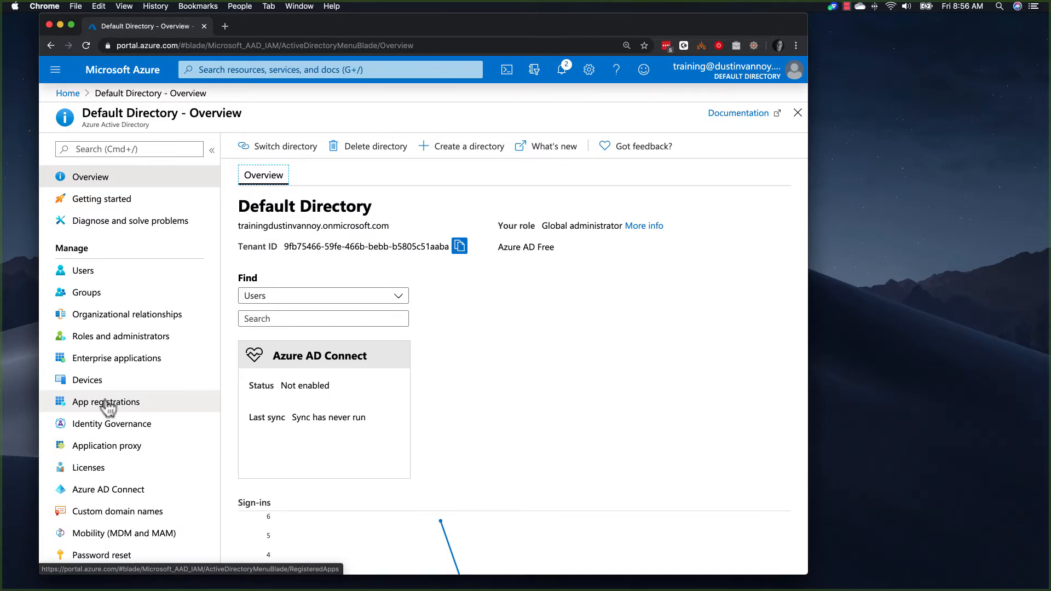
click(105, 401)
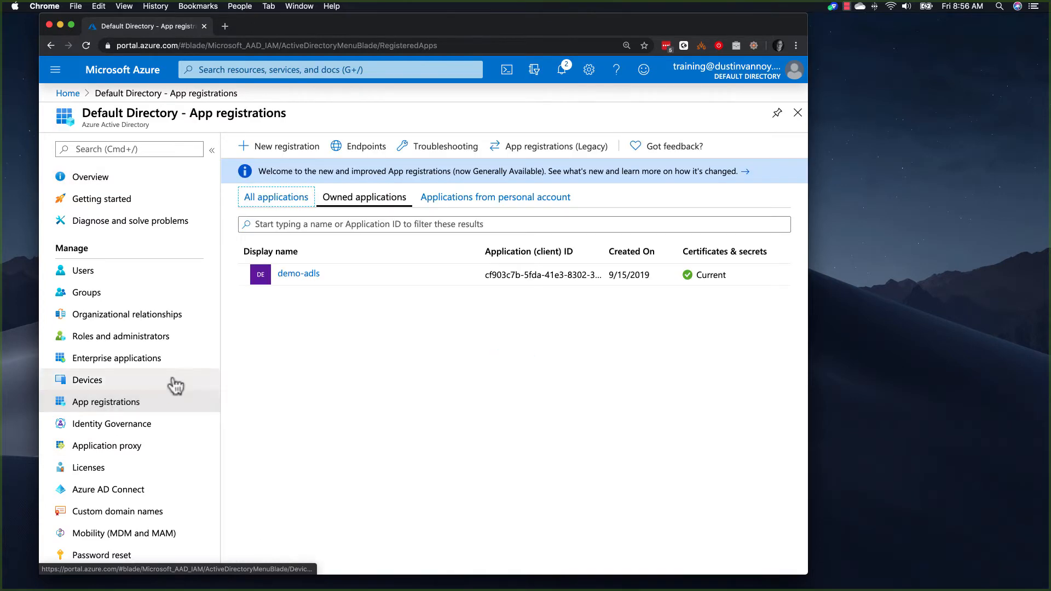
Begin a new app registration named sp-azure-databrick-demo1, keeping single-tenant account type.
click(286, 146)
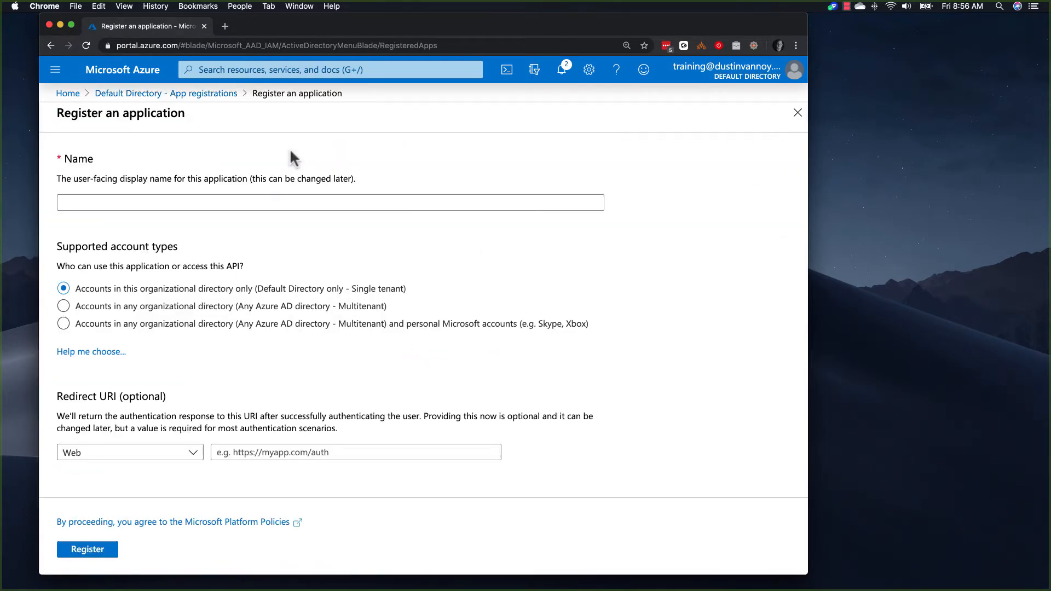
click(329, 202)
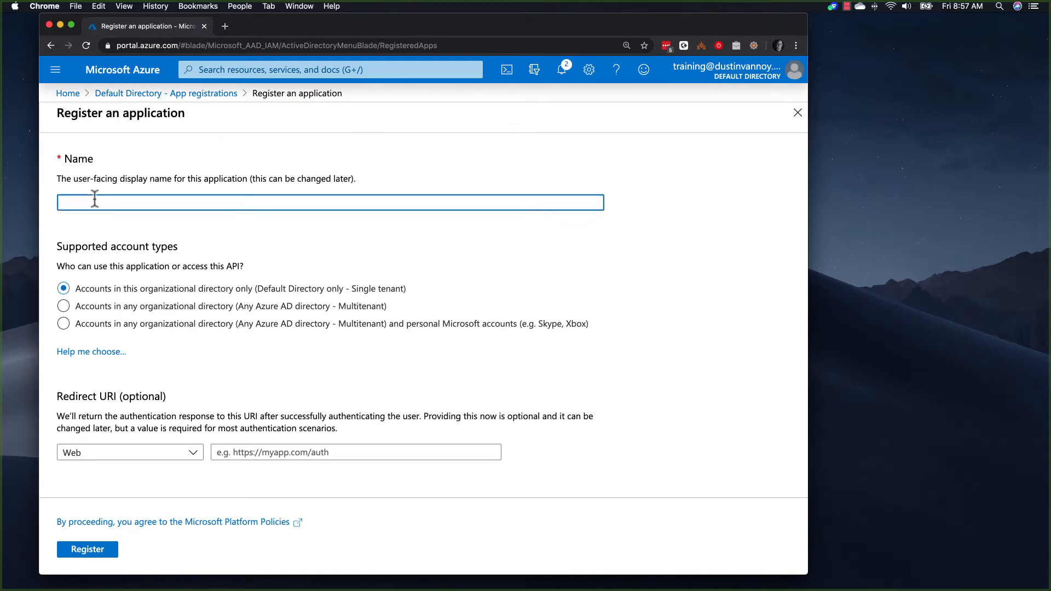
text(sp-)
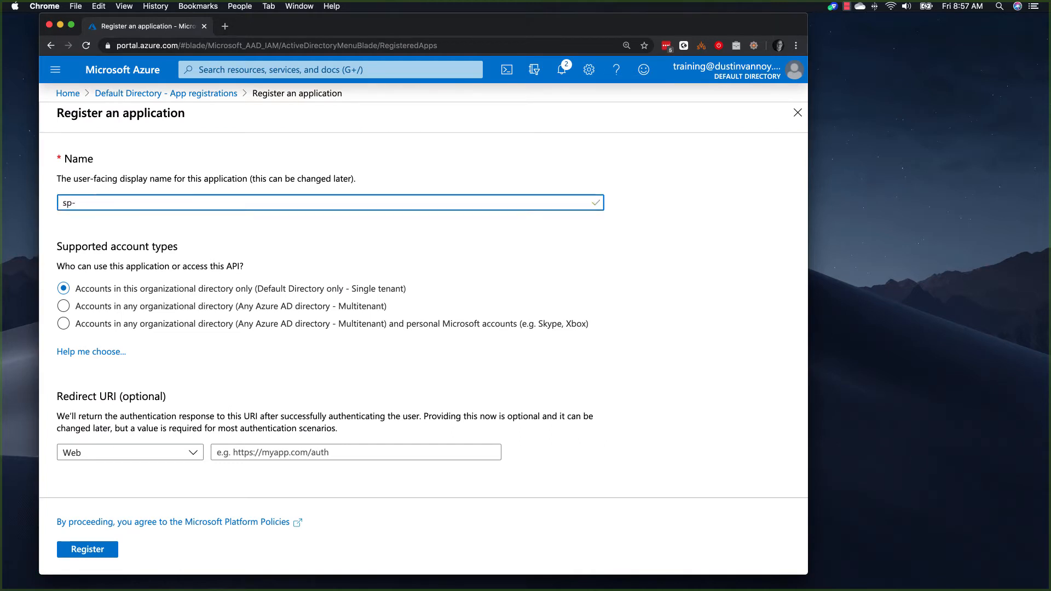
text(azure-databrick-demo1)
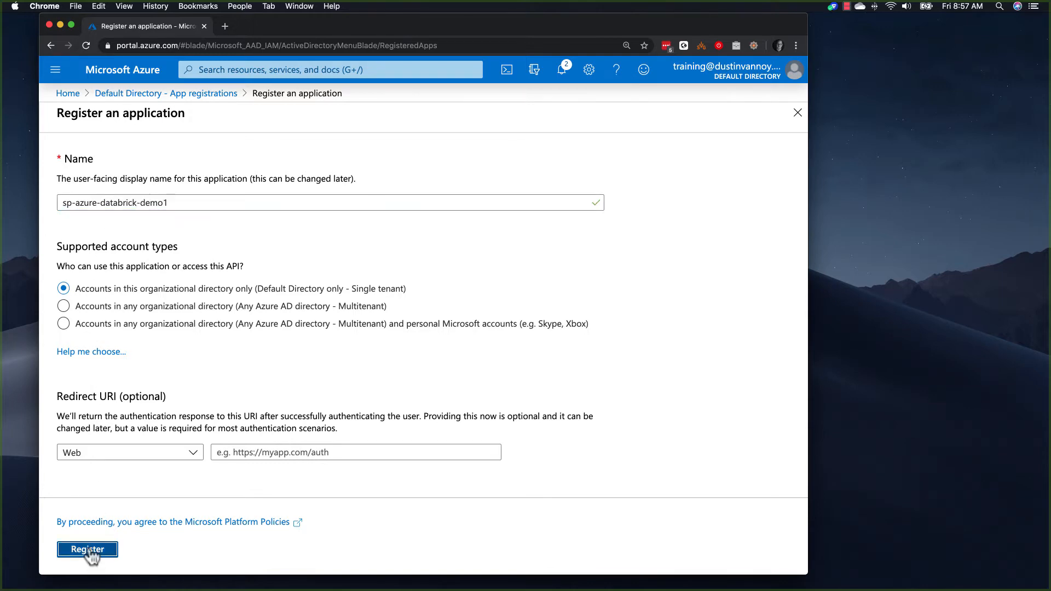
Register sp-azure-databrick-demo1 and view its Certificates & secrets page with demo-secret.
click(87, 549)
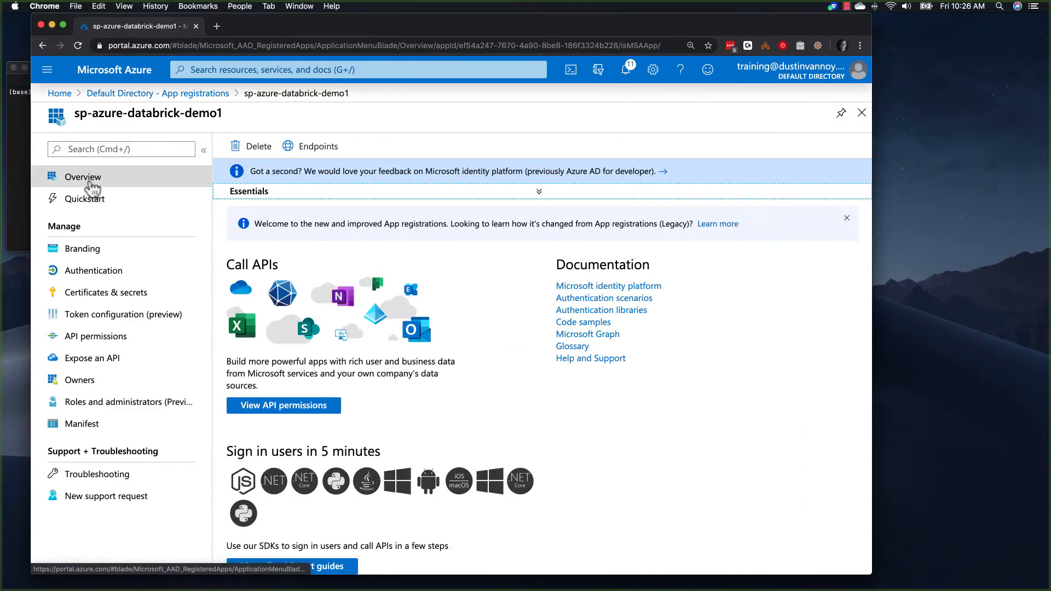
mouse_move(94, 298)
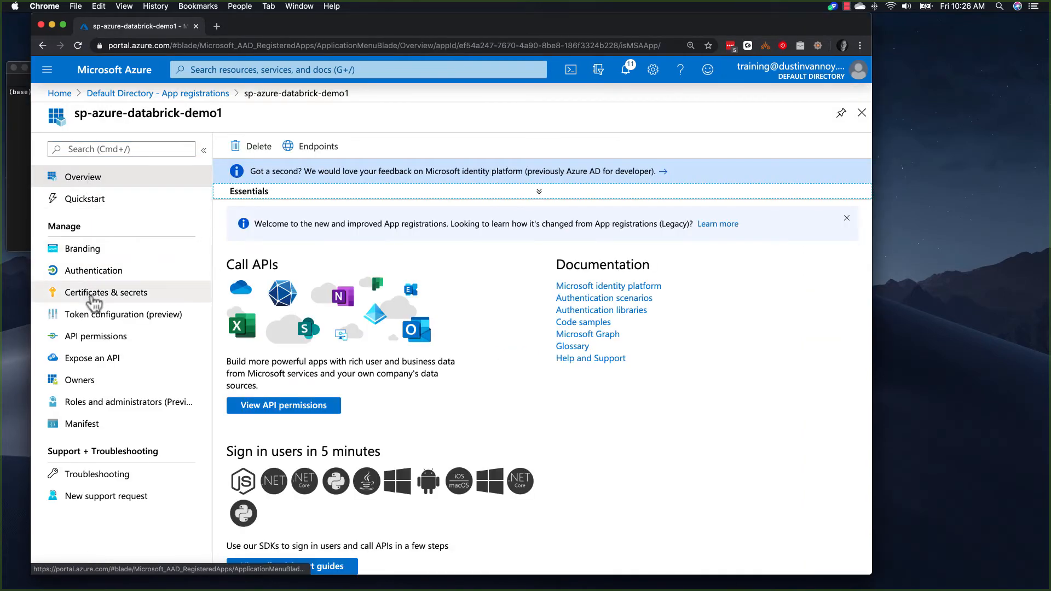
click(105, 292)
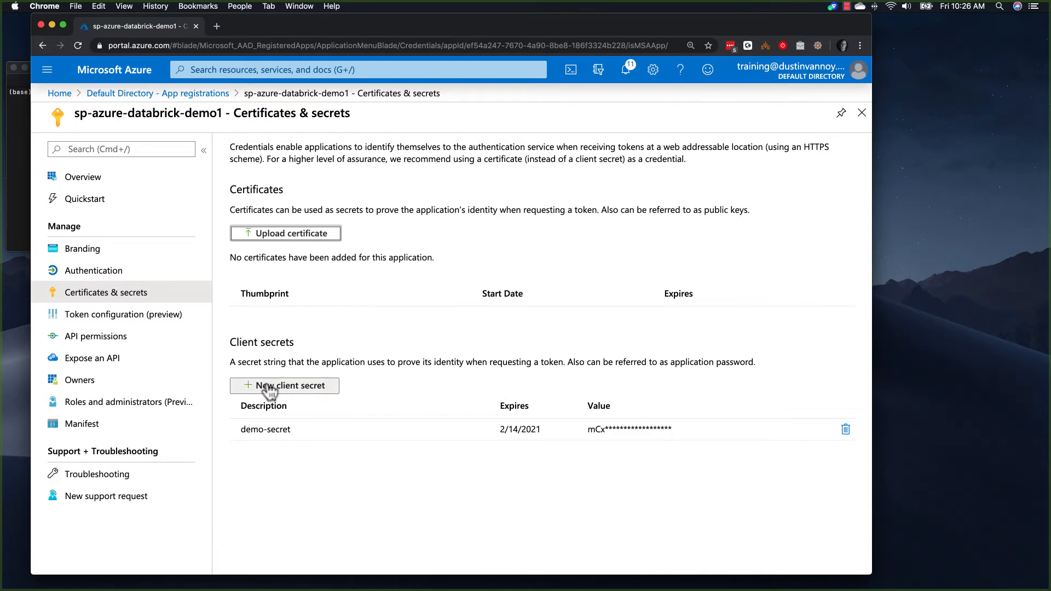
mouse_move(299, 287)
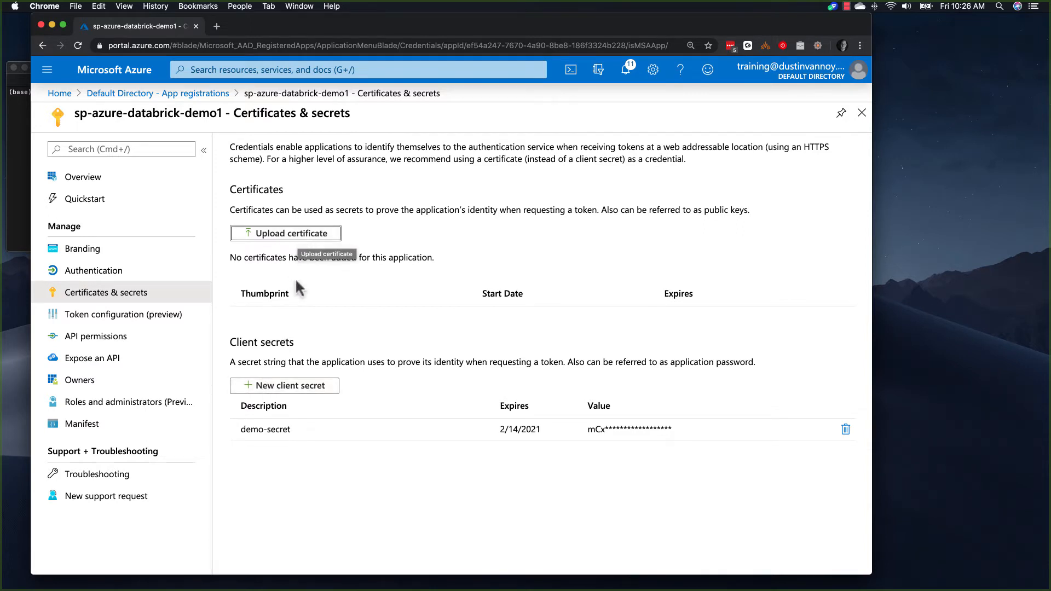
mouse_move(268, 443)
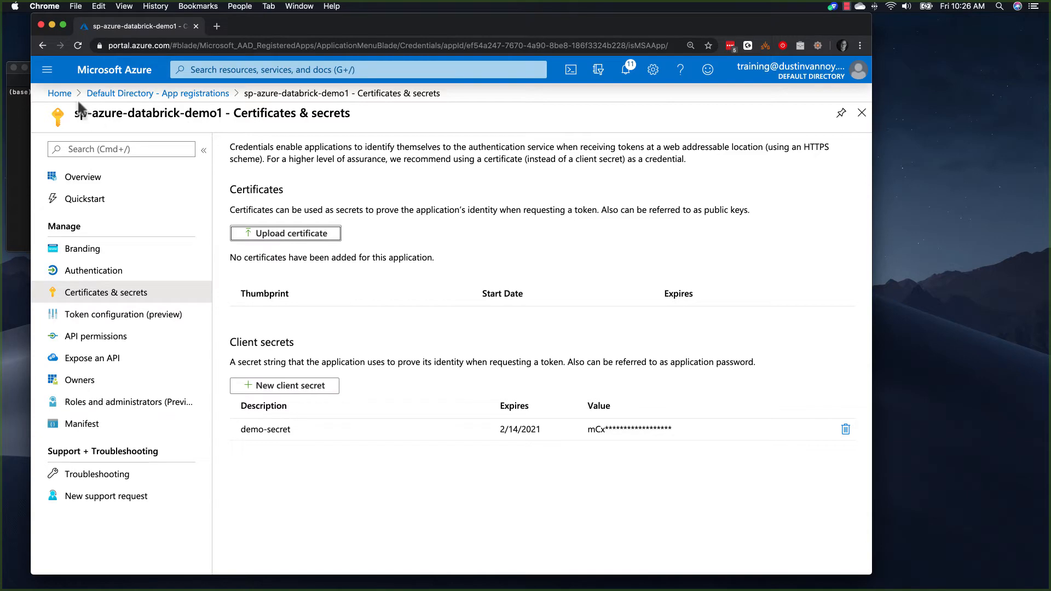
mouse_move(60, 93)
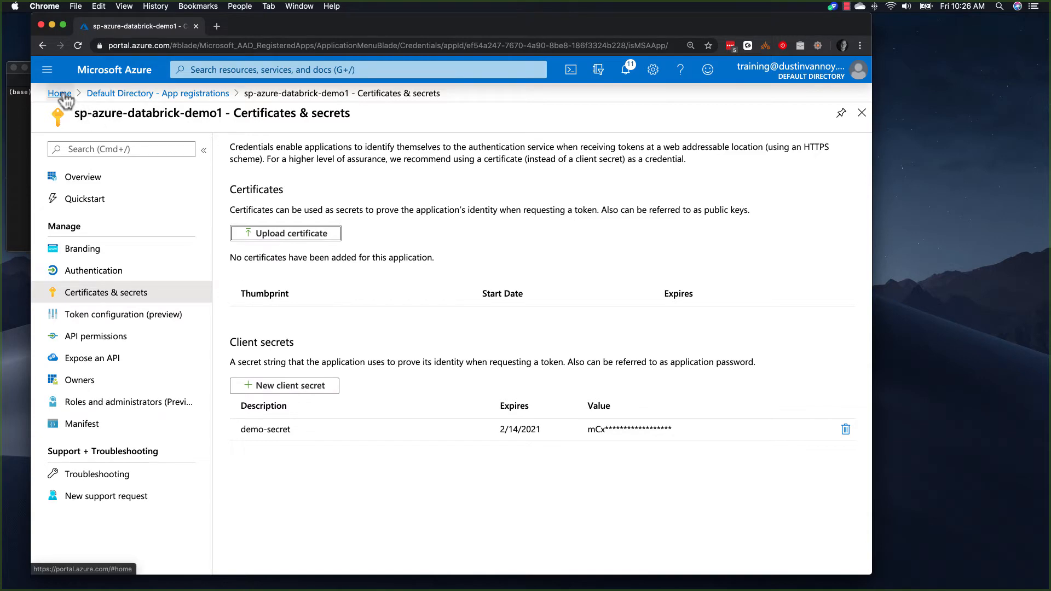
From Home, open the databricks-sandbox-1 workspace's Access control (IAM) page.
click(59, 93)
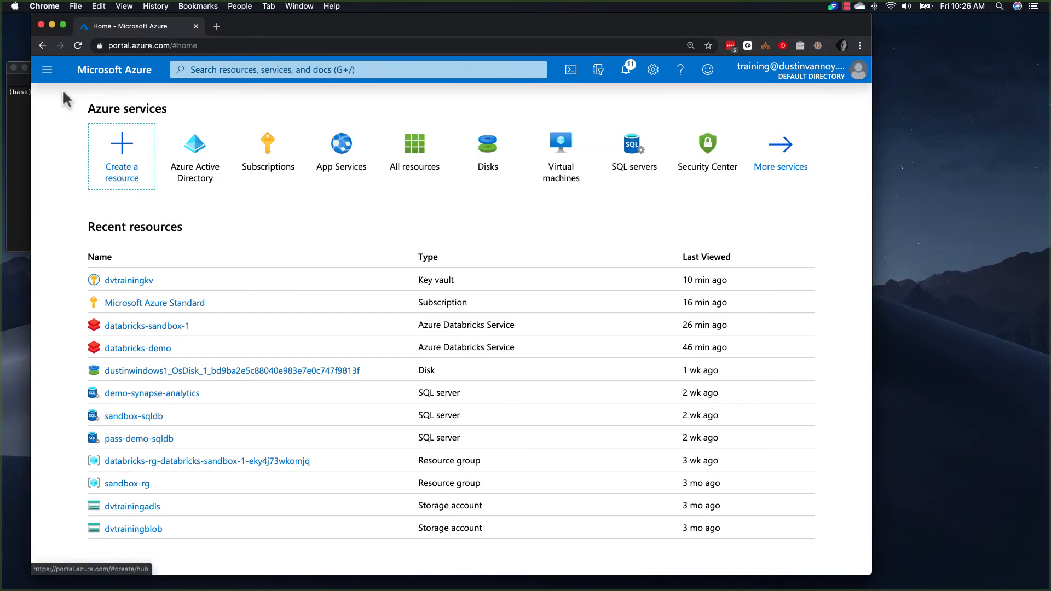
click(147, 325)
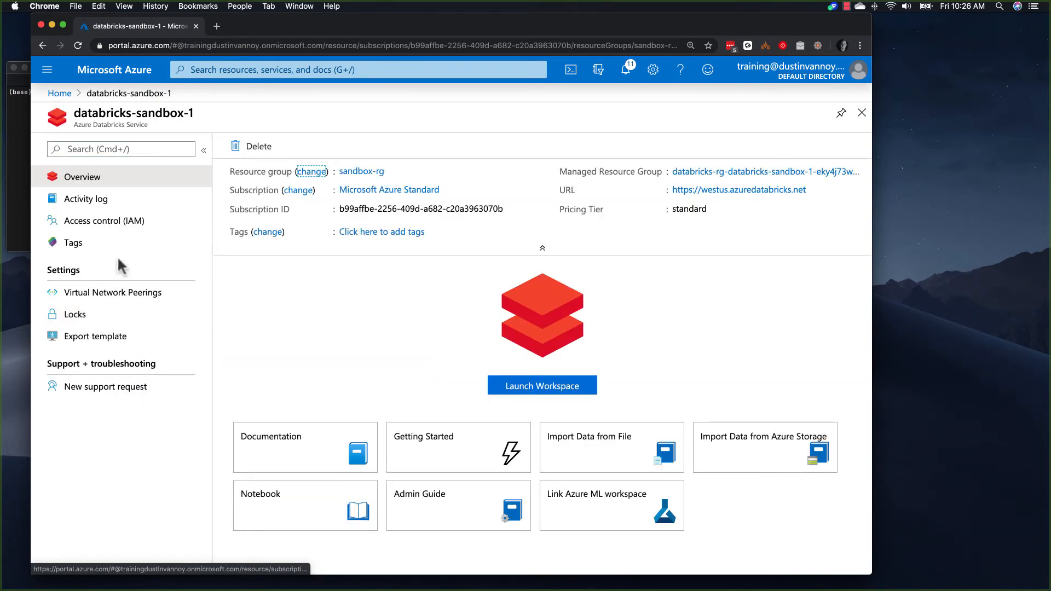
click(104, 221)
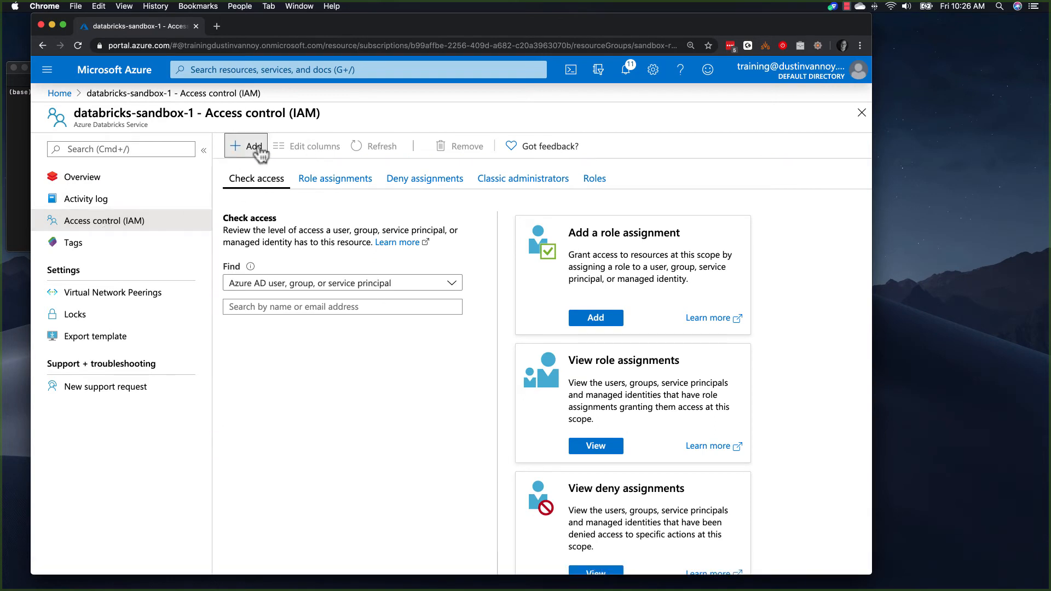
Add a Reader role assignment for member sp-azure-databrick-demo1, found by searching 'sp-'.
click(247, 146)
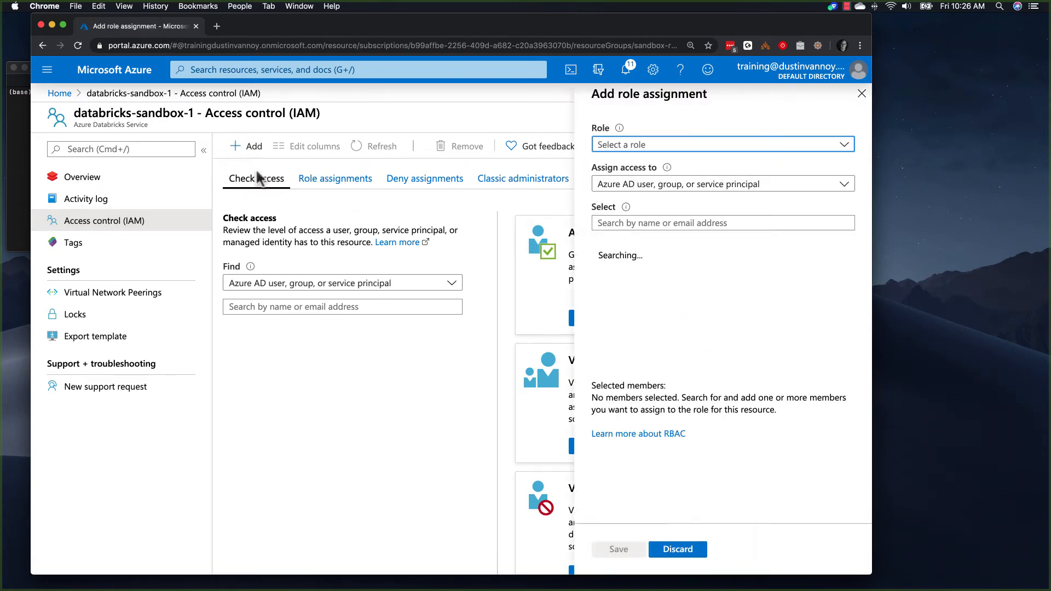
click(721, 144)
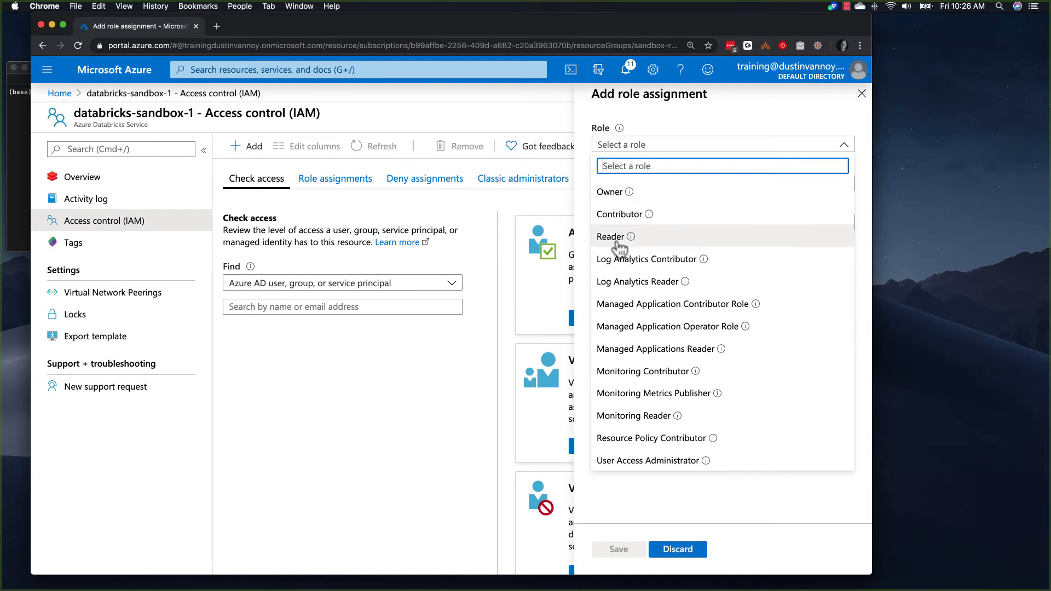
click(611, 236)
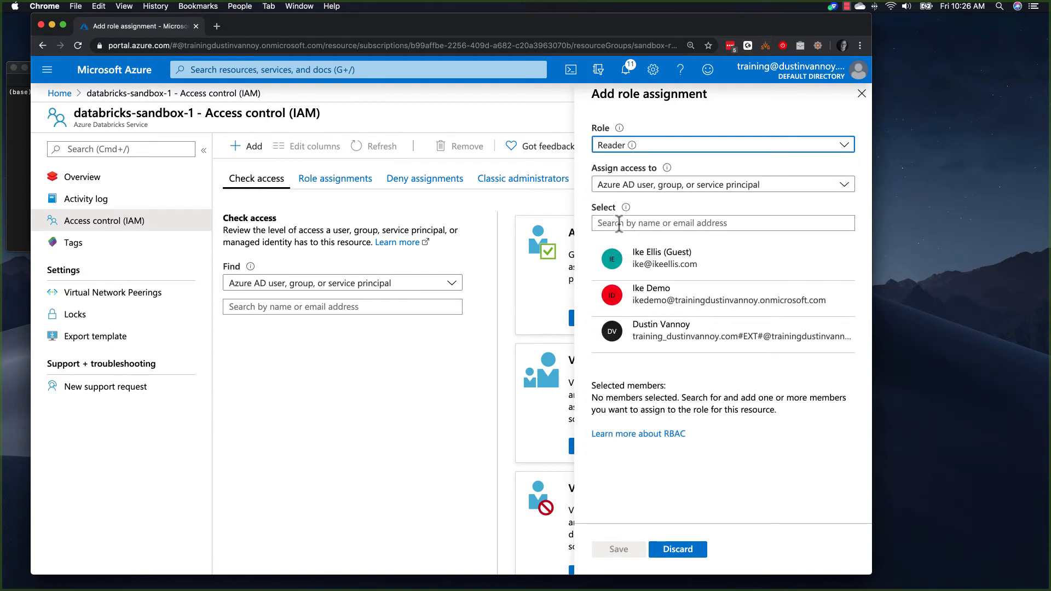
text(sp-)
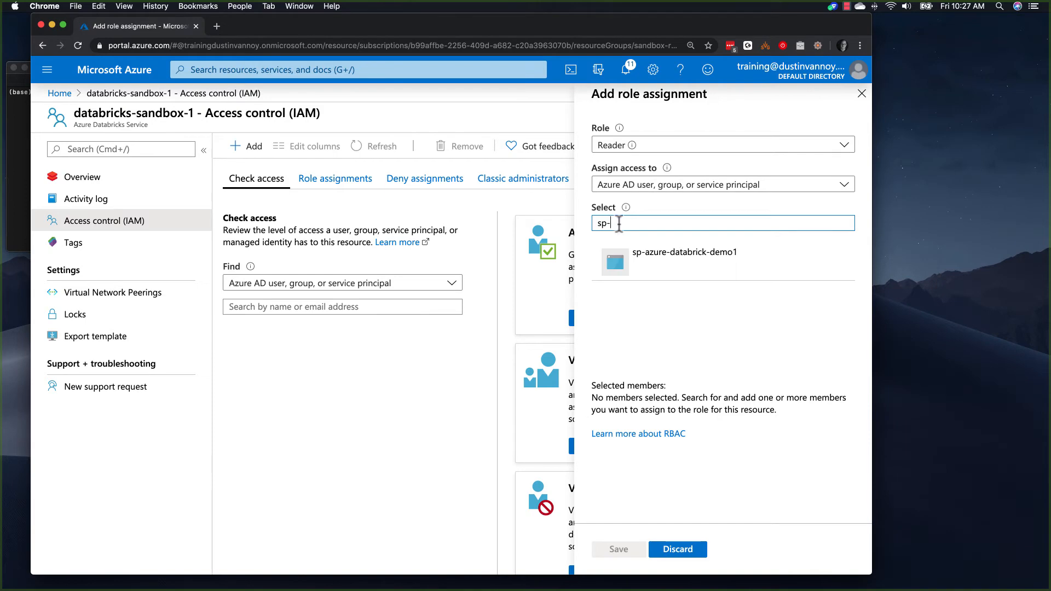
click(685, 252)
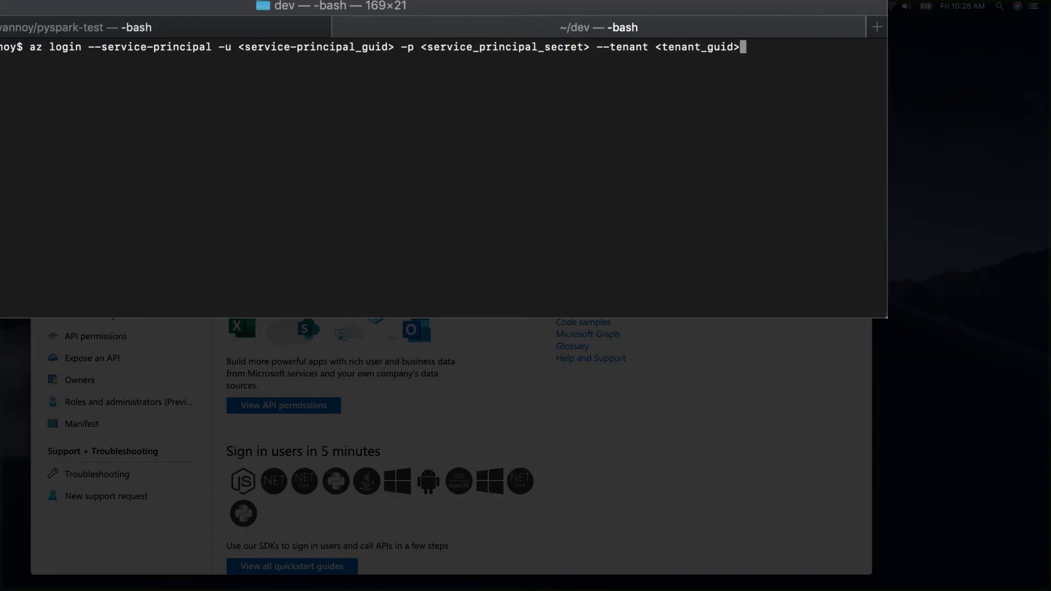
mouse_move(291, 52)
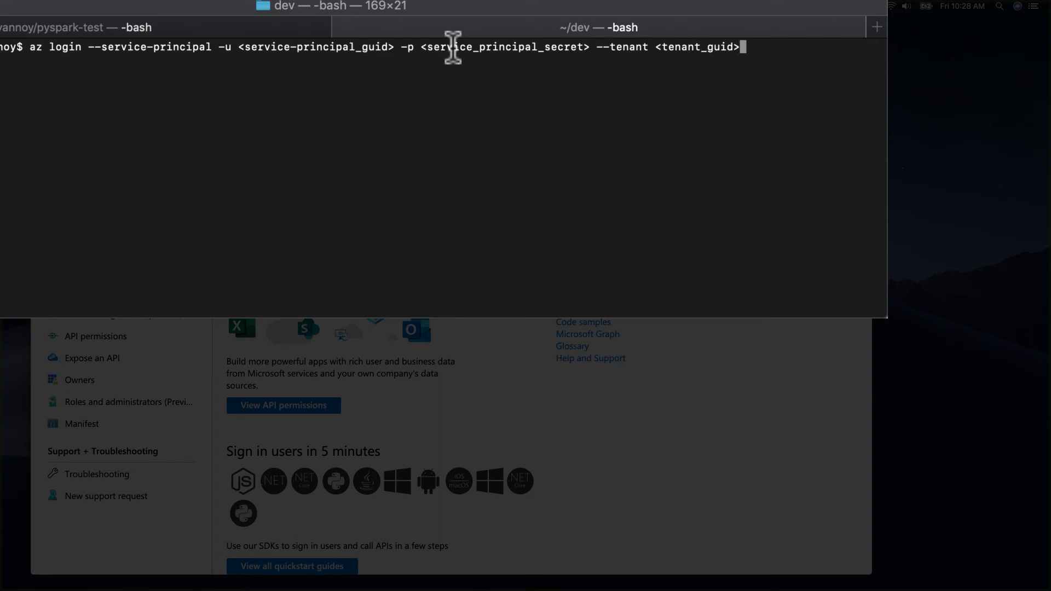
mouse_move(711, 51)
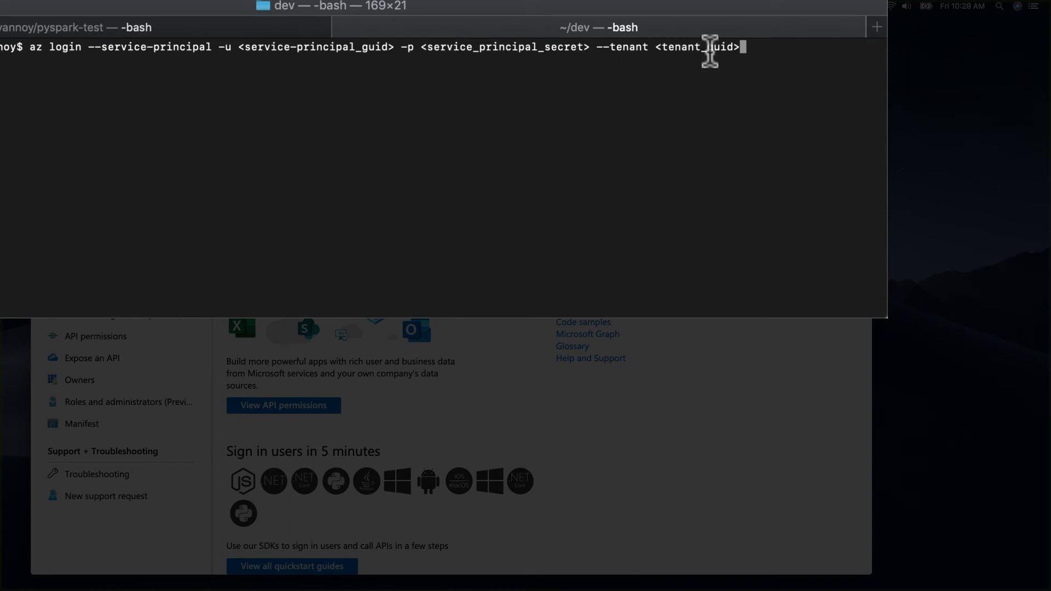